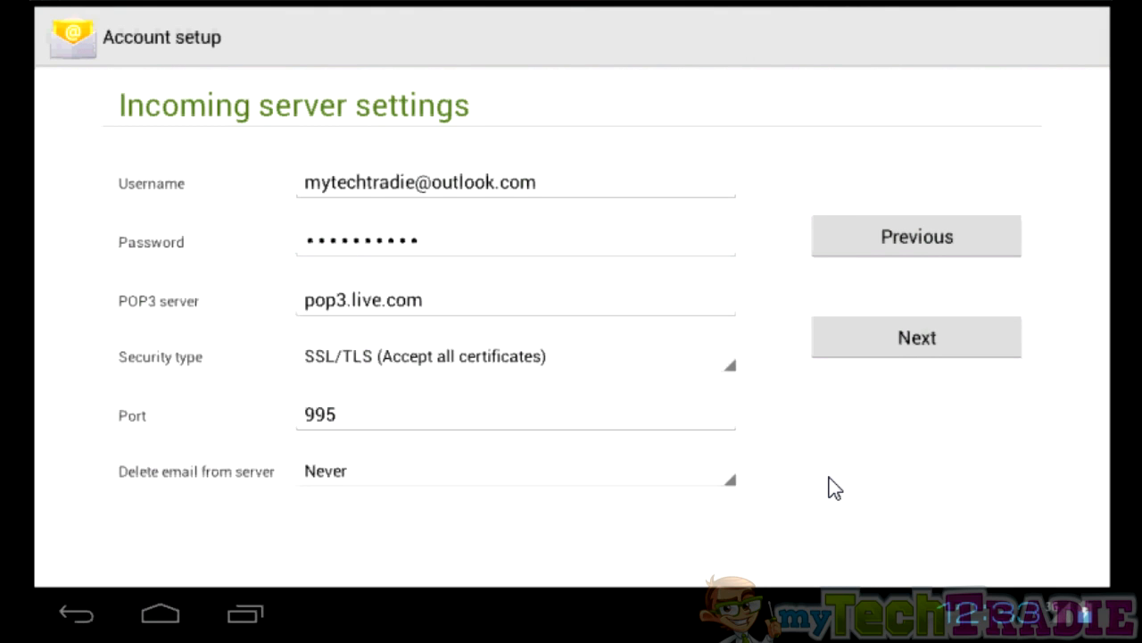
Accept the pop3.live.com incoming settings (SSL/TLS, port 995) to reach outgoing server settings.
{"action": "left_click", "coordinate": [916, 337]}
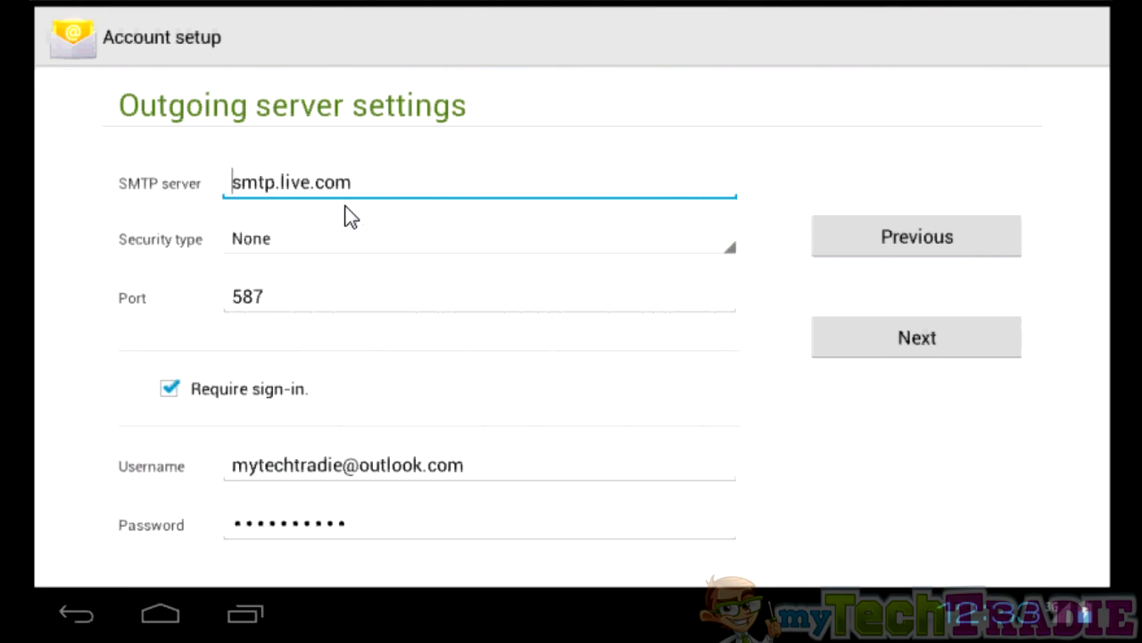
{"action": "left_click", "coordinate": [916, 336]}
{"action": "type", "text": "My Tech Tr"}
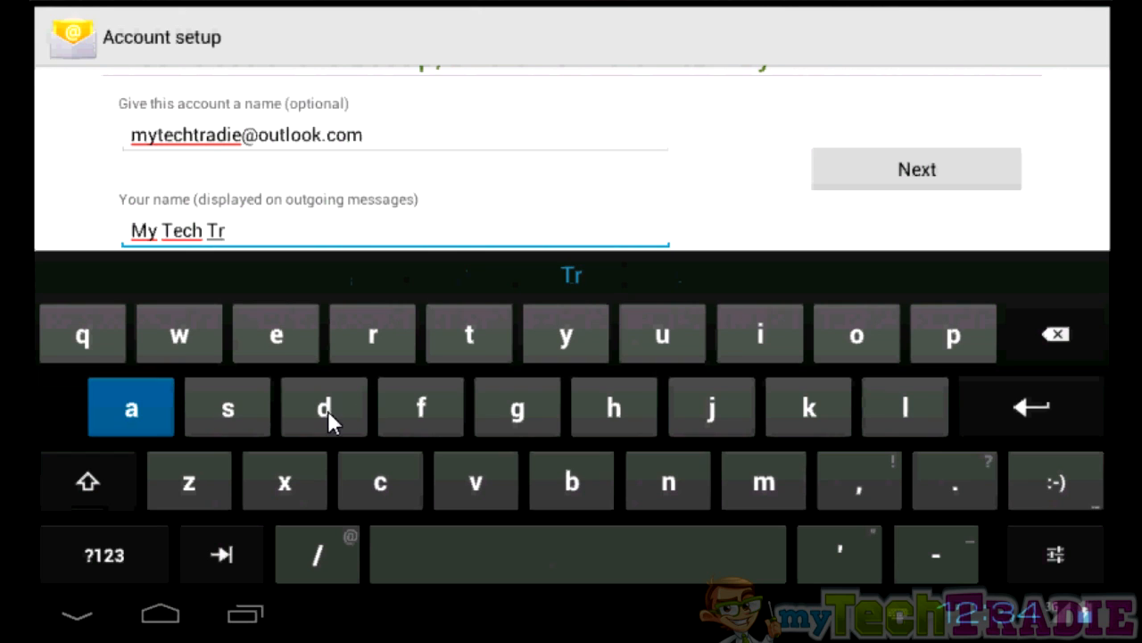
Continue entering the display name shown on outgoing messages.
{"action": "left_click", "coordinate": [916, 168]}
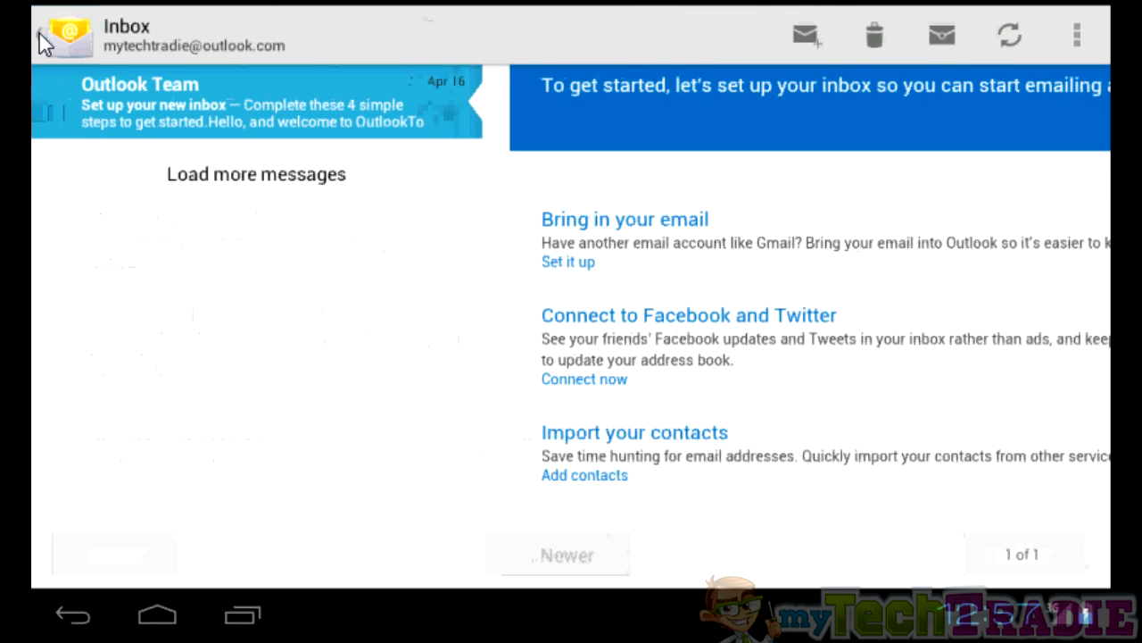
{"action": "left_click", "coordinate": [806, 34]}
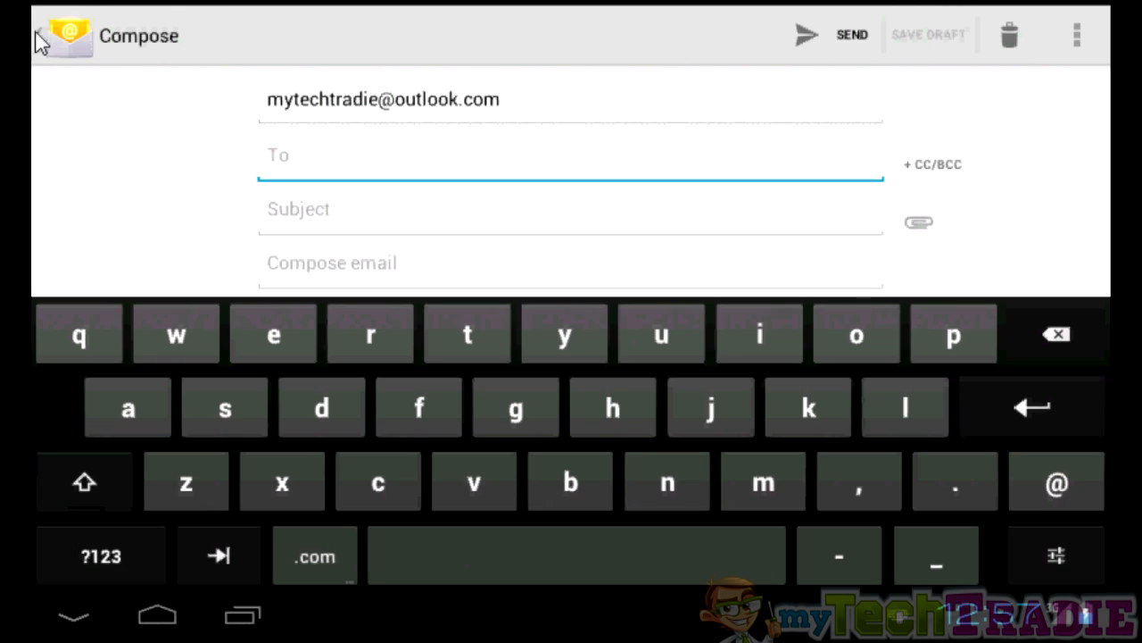